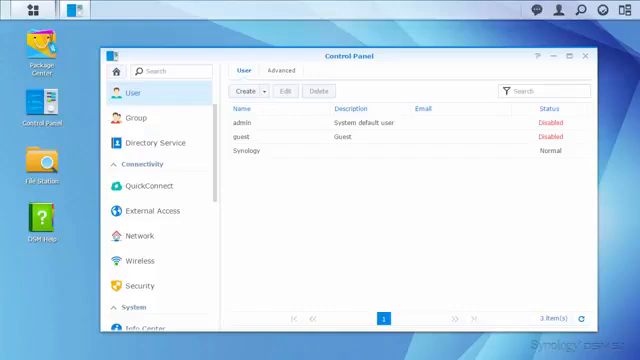
# Start a new user account named Harrison with its password and reach shared folder permissions
pyautogui.click(244, 92)
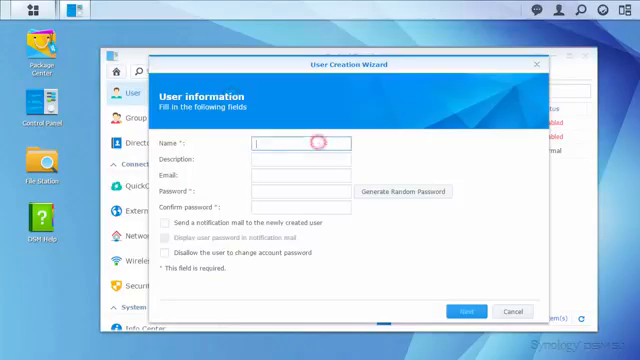
pyautogui.write('Harrison')
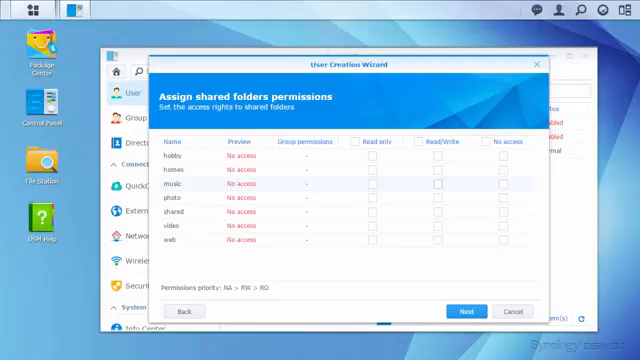
# Advance past shared folder permissions to the application permissions step
pyautogui.click(436, 186)
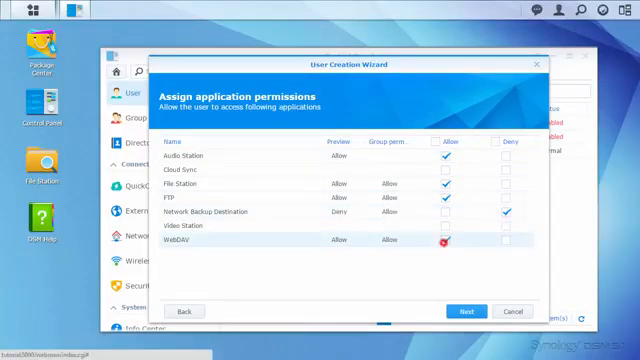
# Pass the speed limit page, confirm the settings and apply to create user Harrison
pyautogui.click(444, 240)
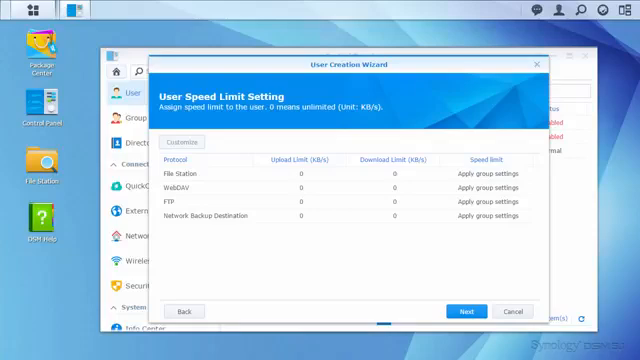
pyautogui.click(464, 312)
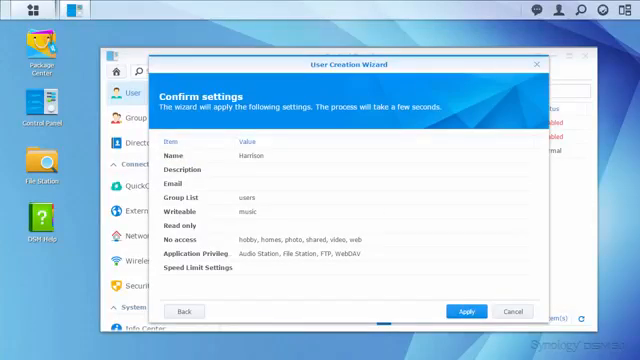
pyautogui.click(464, 312)
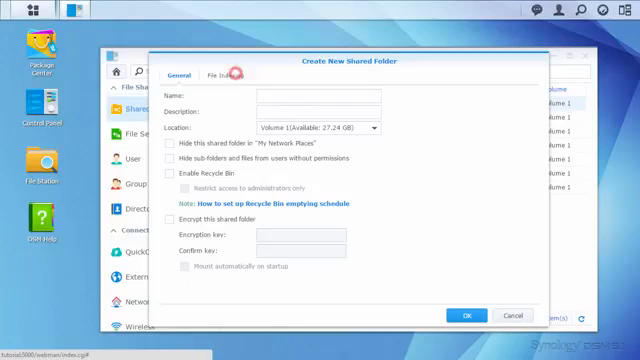
# Name the new shared folder 'taxes' with an administrators-only recycle bin
pyautogui.click(316, 96)
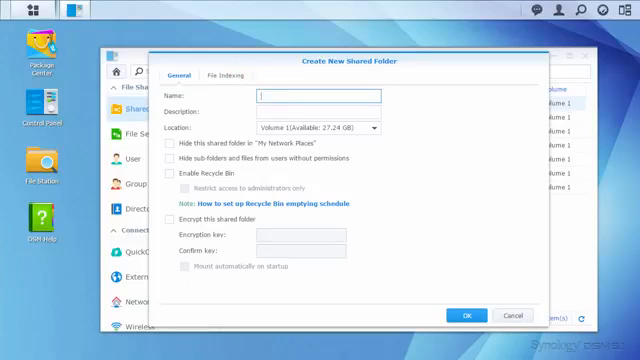
pyautogui.write('taxes')
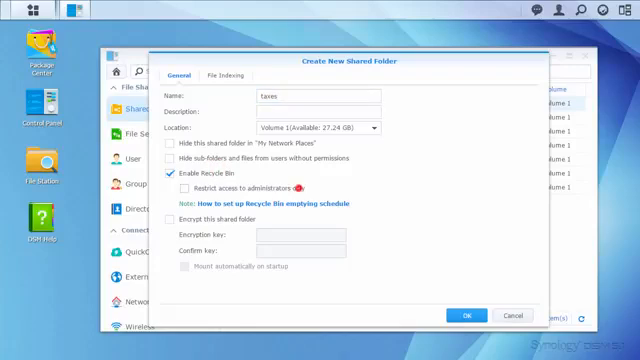
pyautogui.click(186, 188)
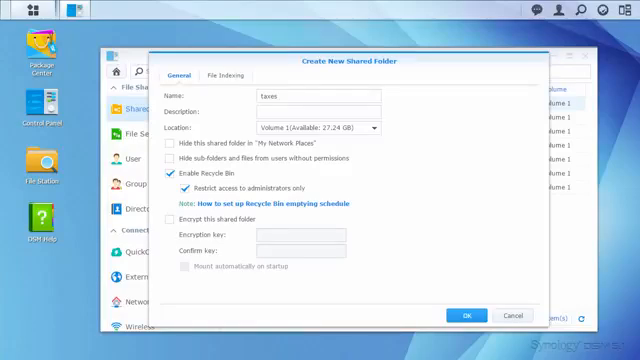
# Enable file indexing for the folder and confirm its creation
pyautogui.click(228, 74)
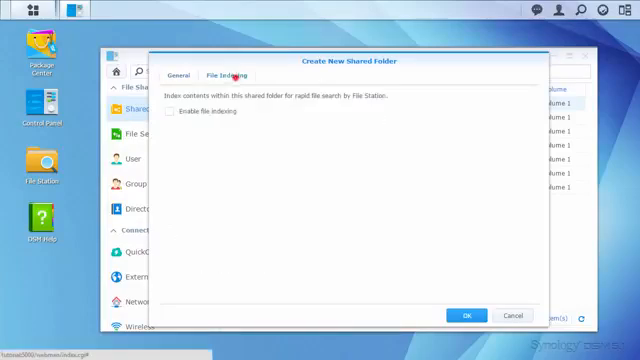
pyautogui.click(172, 112)
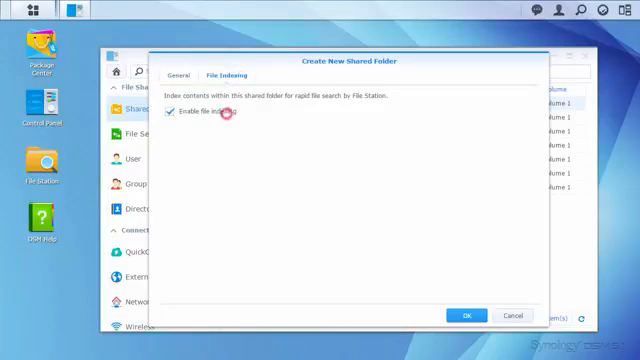
pyautogui.click(468, 314)
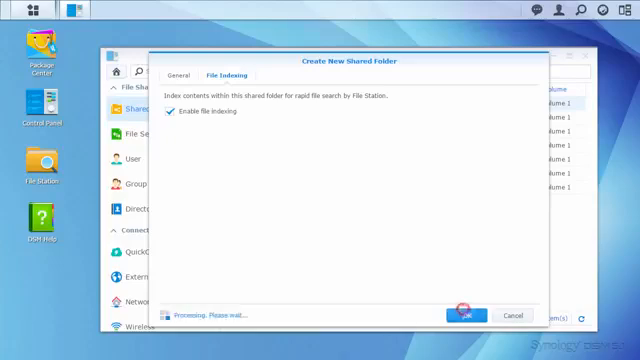
pyautogui.click(462, 316)
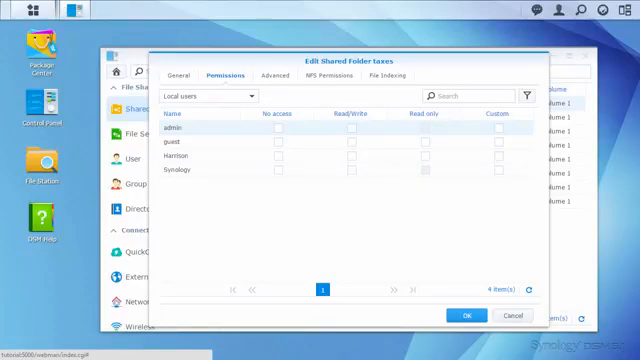
# Grant the Synology account read/write on Taxes and list another account category
pyautogui.click(348, 168)
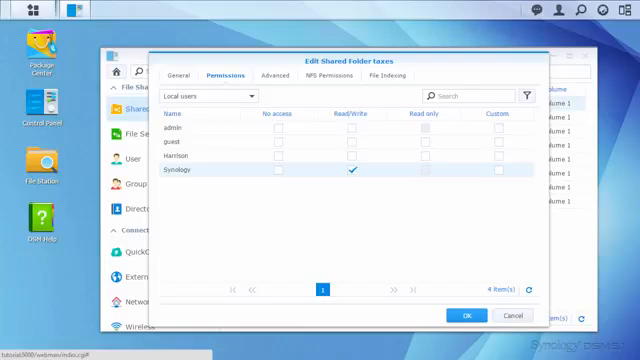
pyautogui.click(204, 96)
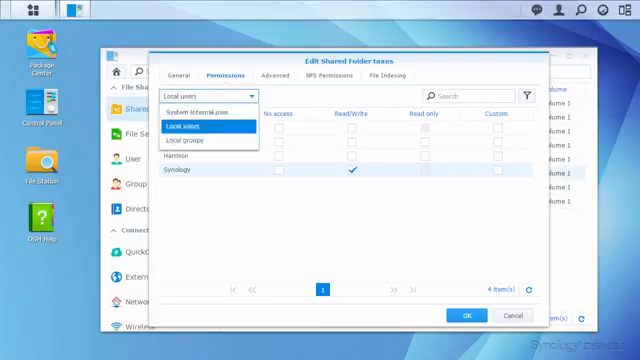
pyautogui.click(196, 144)
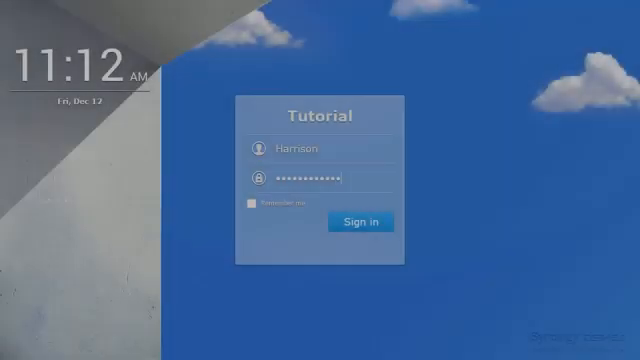
# Sign in as Harrison and browse the music library by folder in Audio Station
pyautogui.click(360, 222)
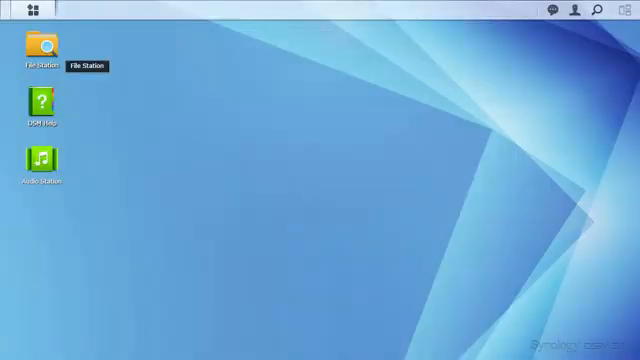
pyautogui.doubleClick(40, 50)
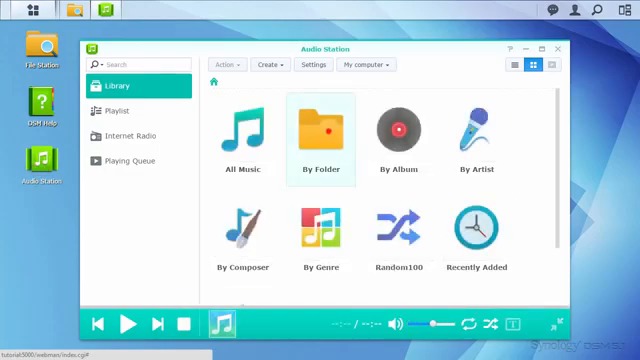
pyautogui.doubleClick(322, 136)
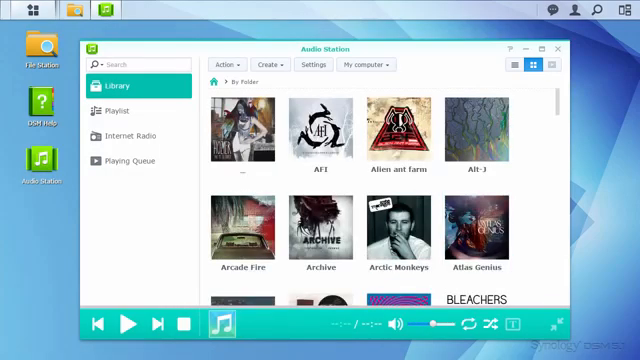